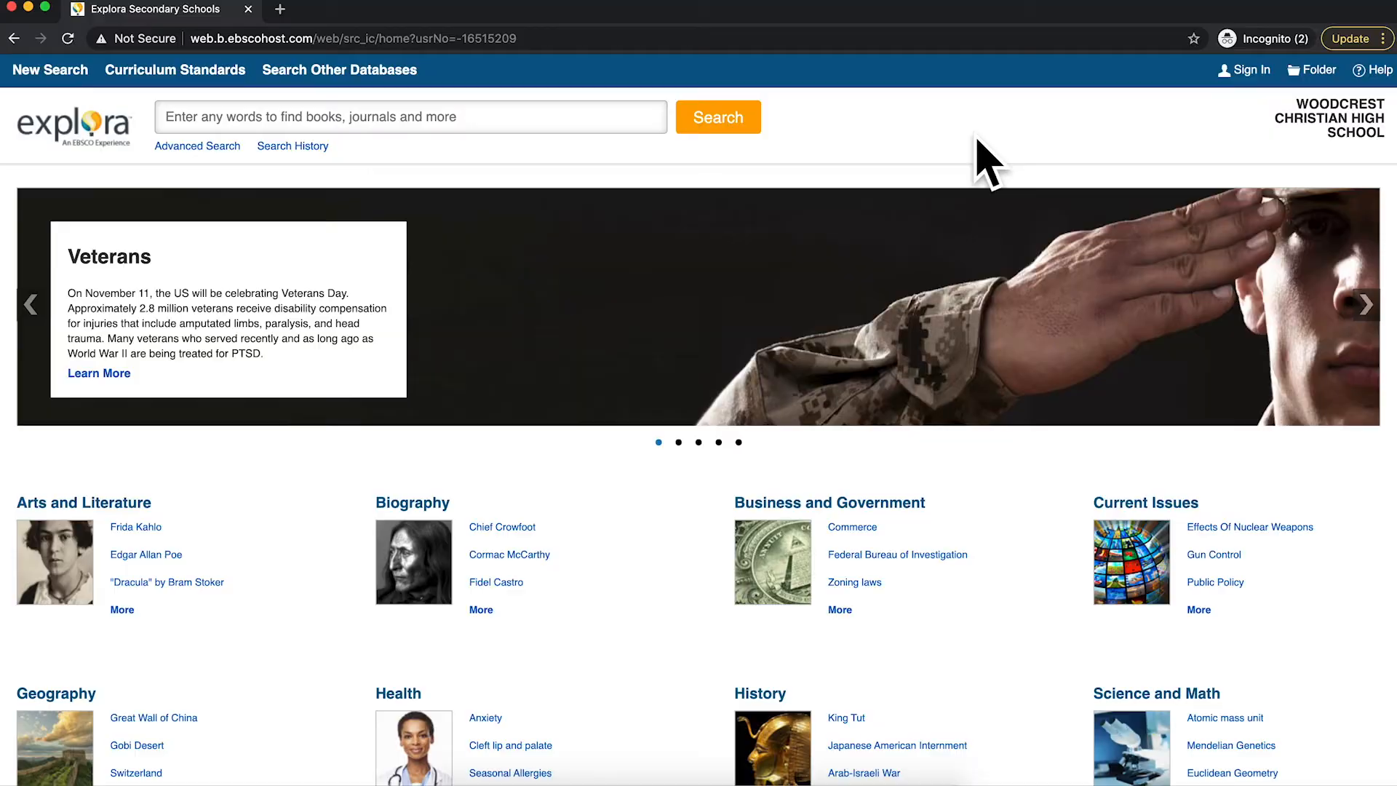
mouse_move(877, 163)
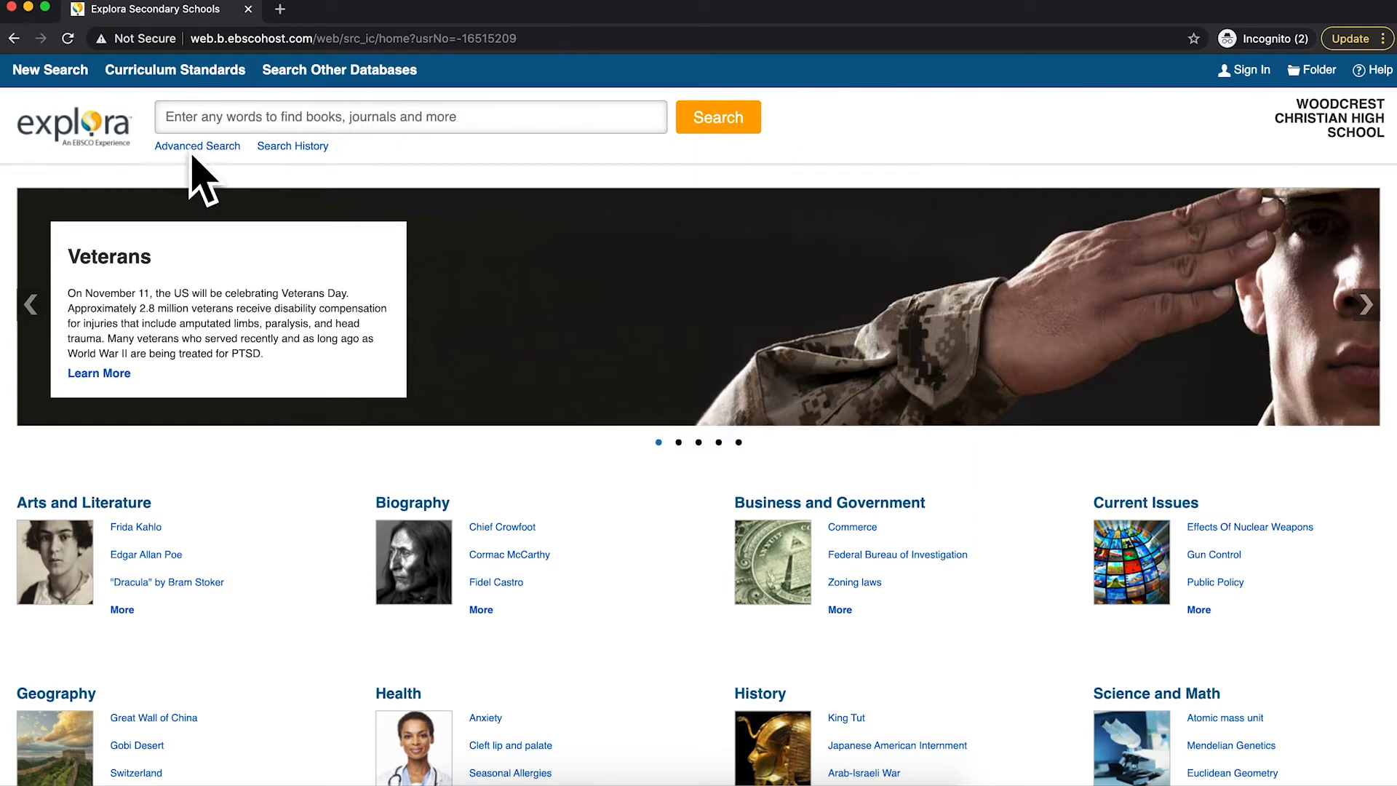
mouse_move(198, 146)
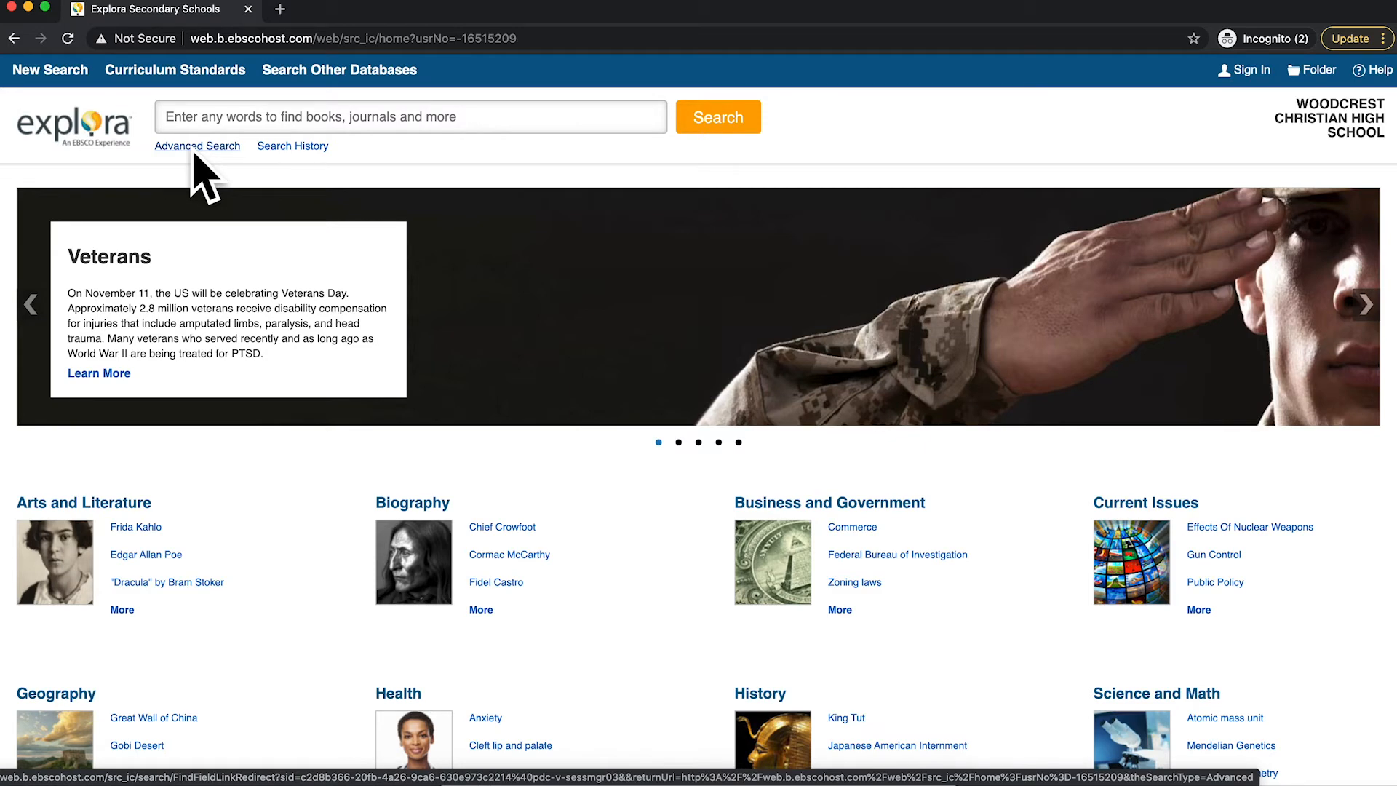
Start an advanced search with 'jane eyre' as Subject and 'ideology' as Abstract.
left_click(198, 146)
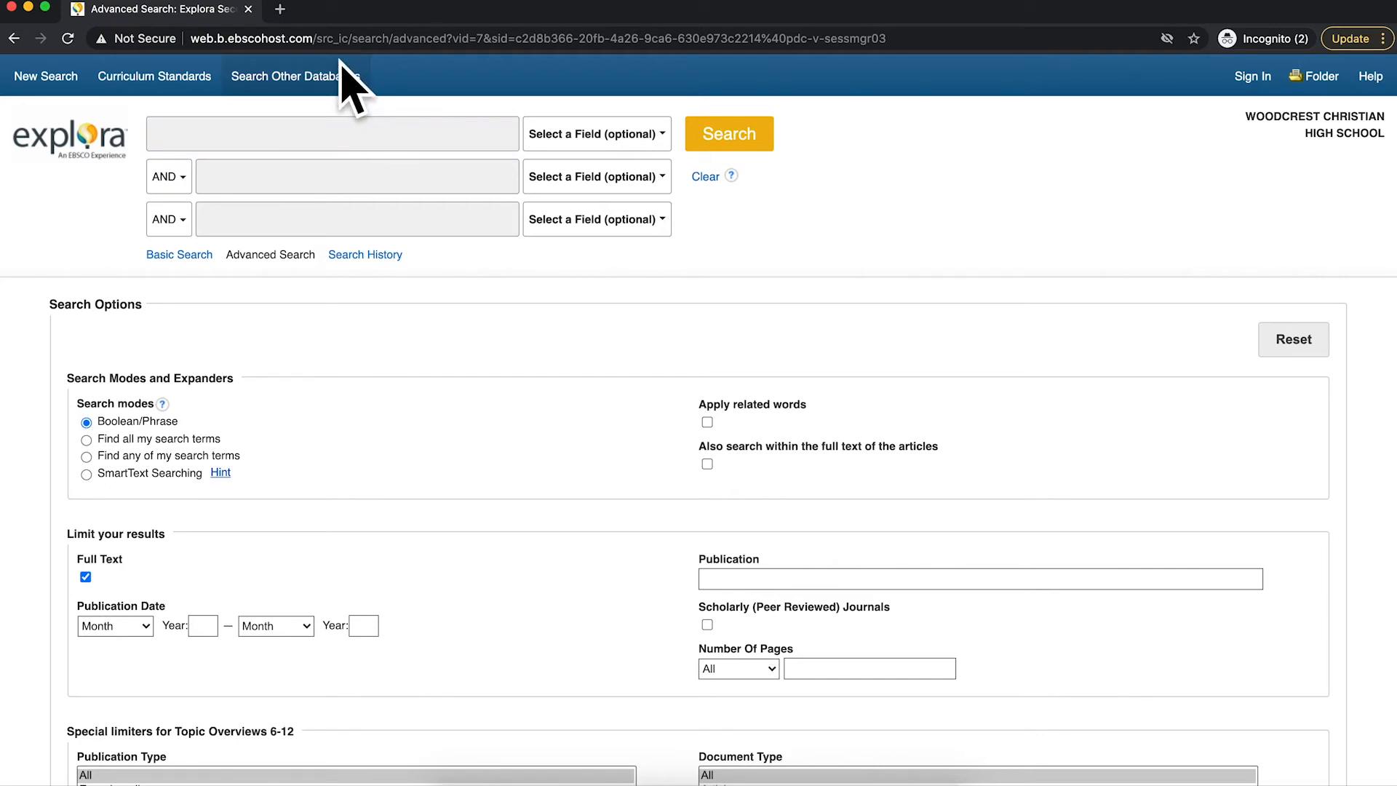
scroll("down", 3)
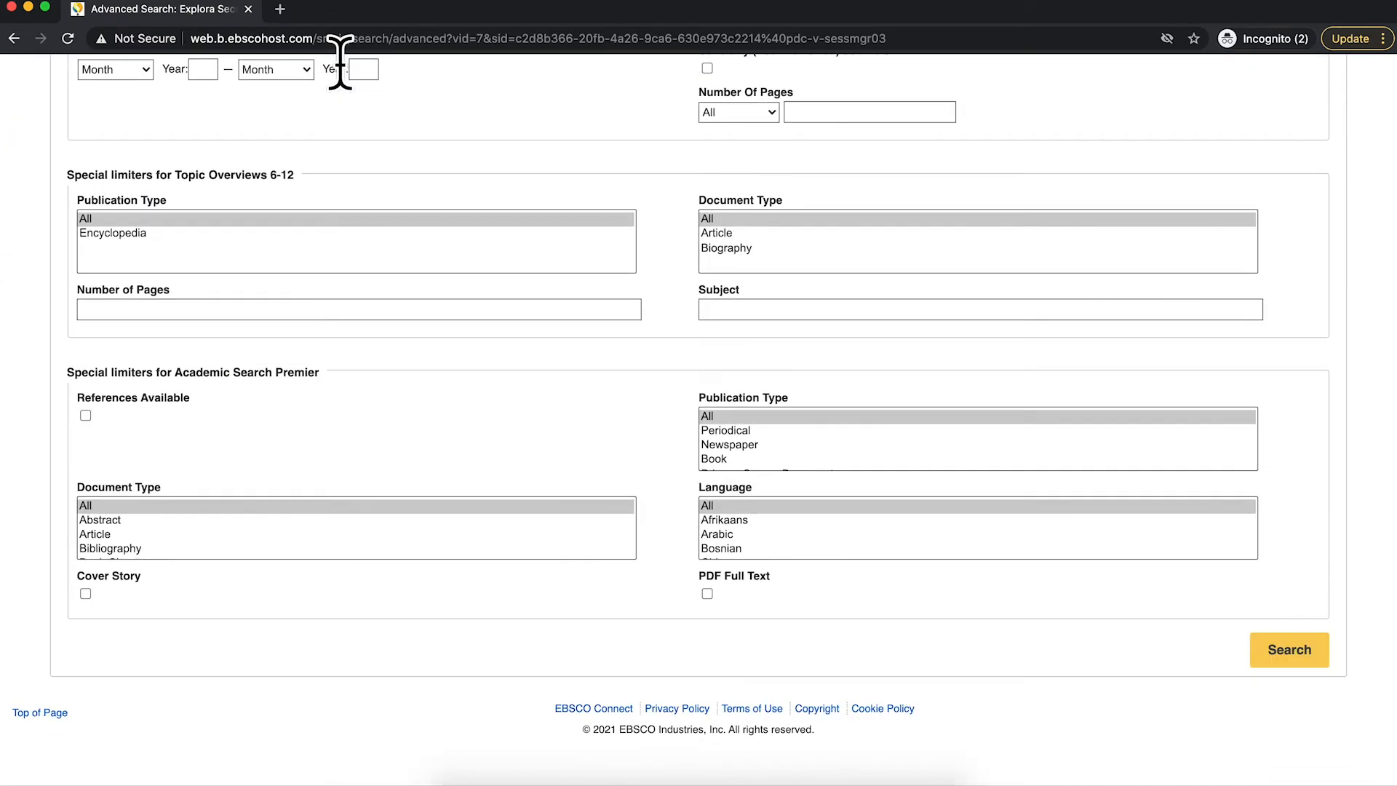
scroll("up", 3)
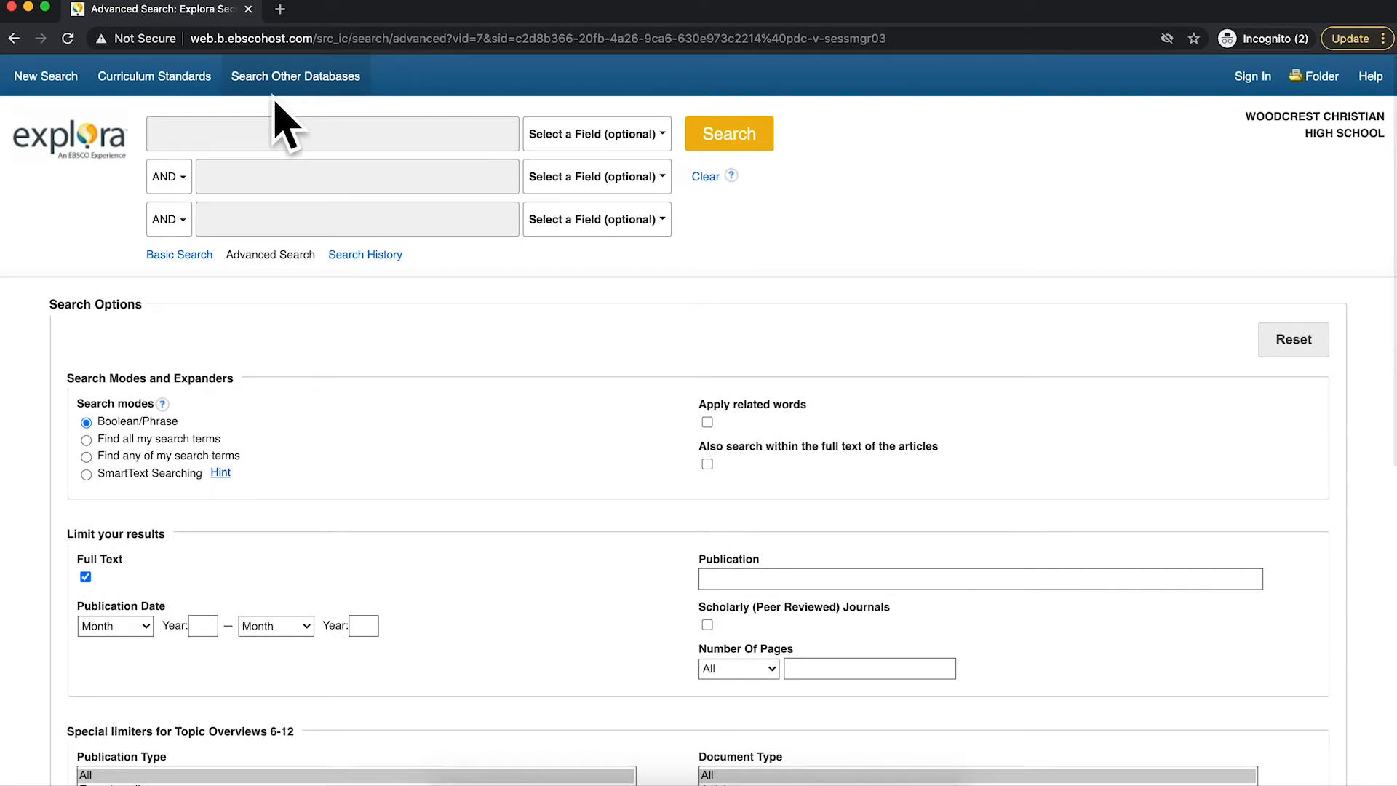
type("j")
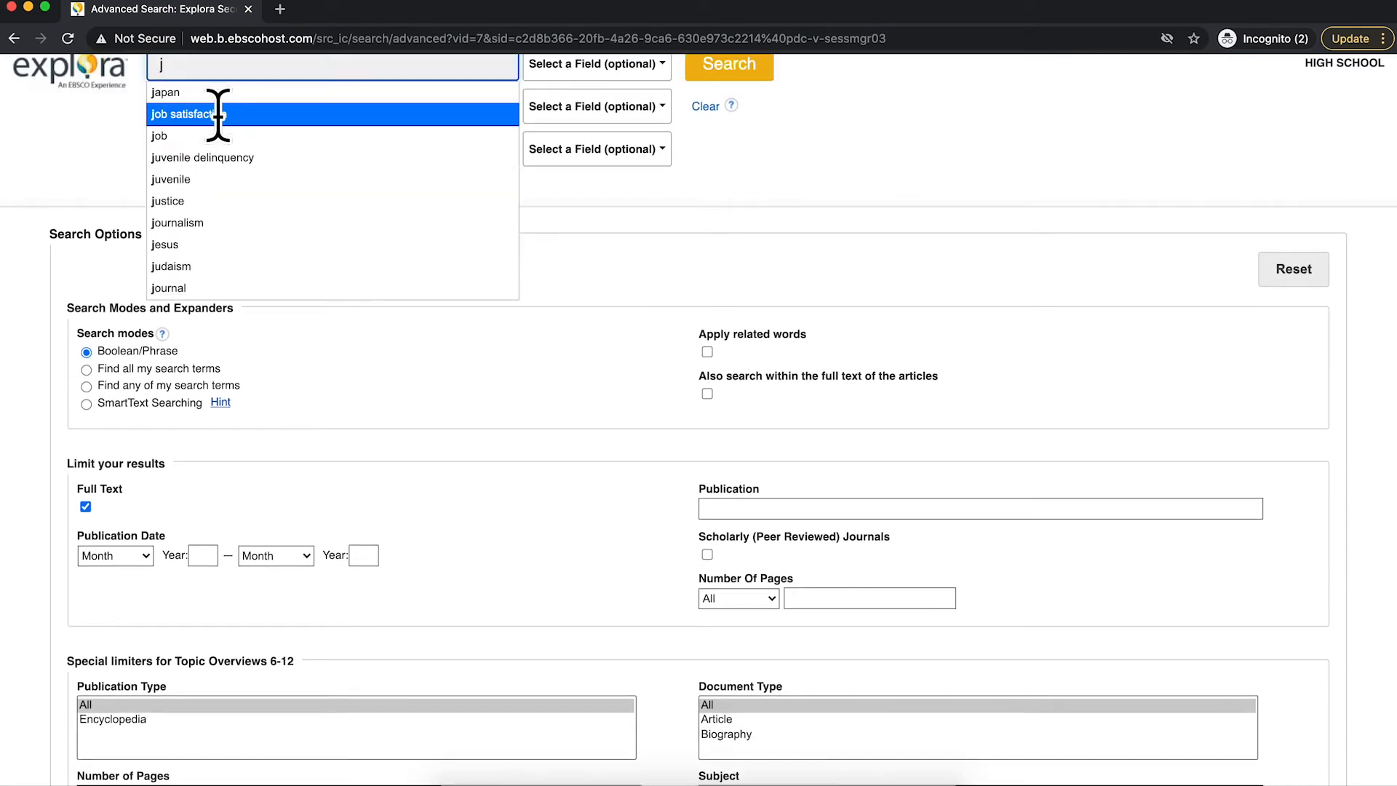
type("ane eyre")
left_click(357, 105)
type("ideology")
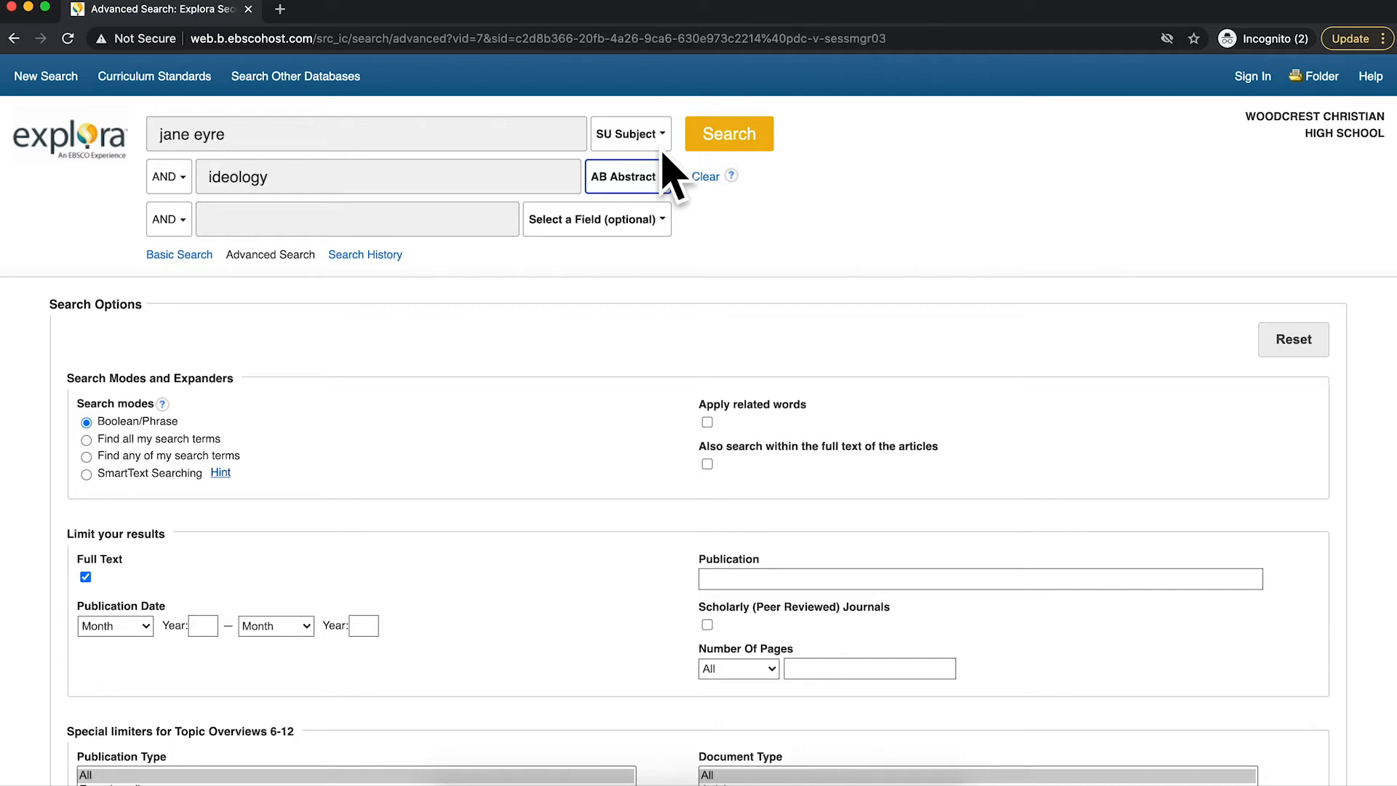
mouse_move(429, 143)
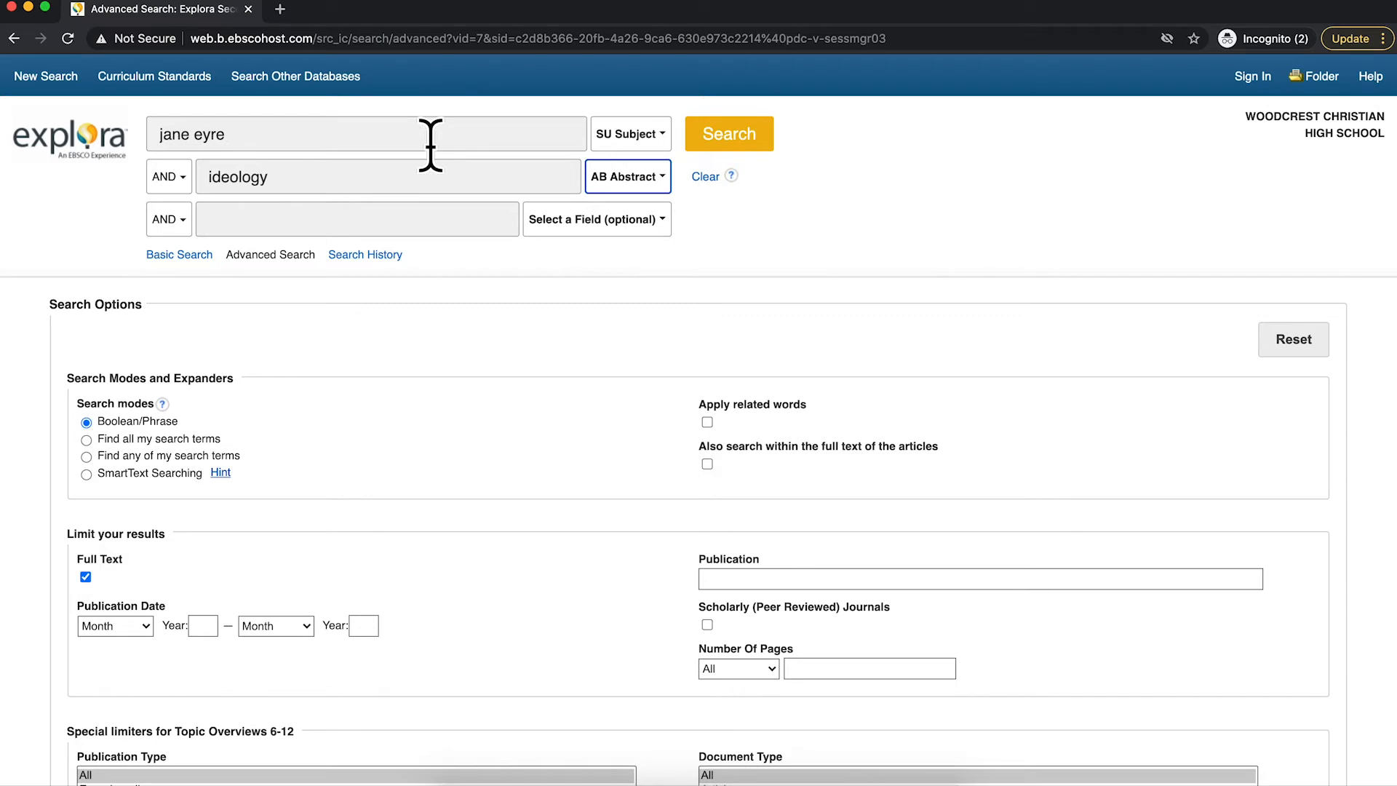
mouse_move(563, 176)
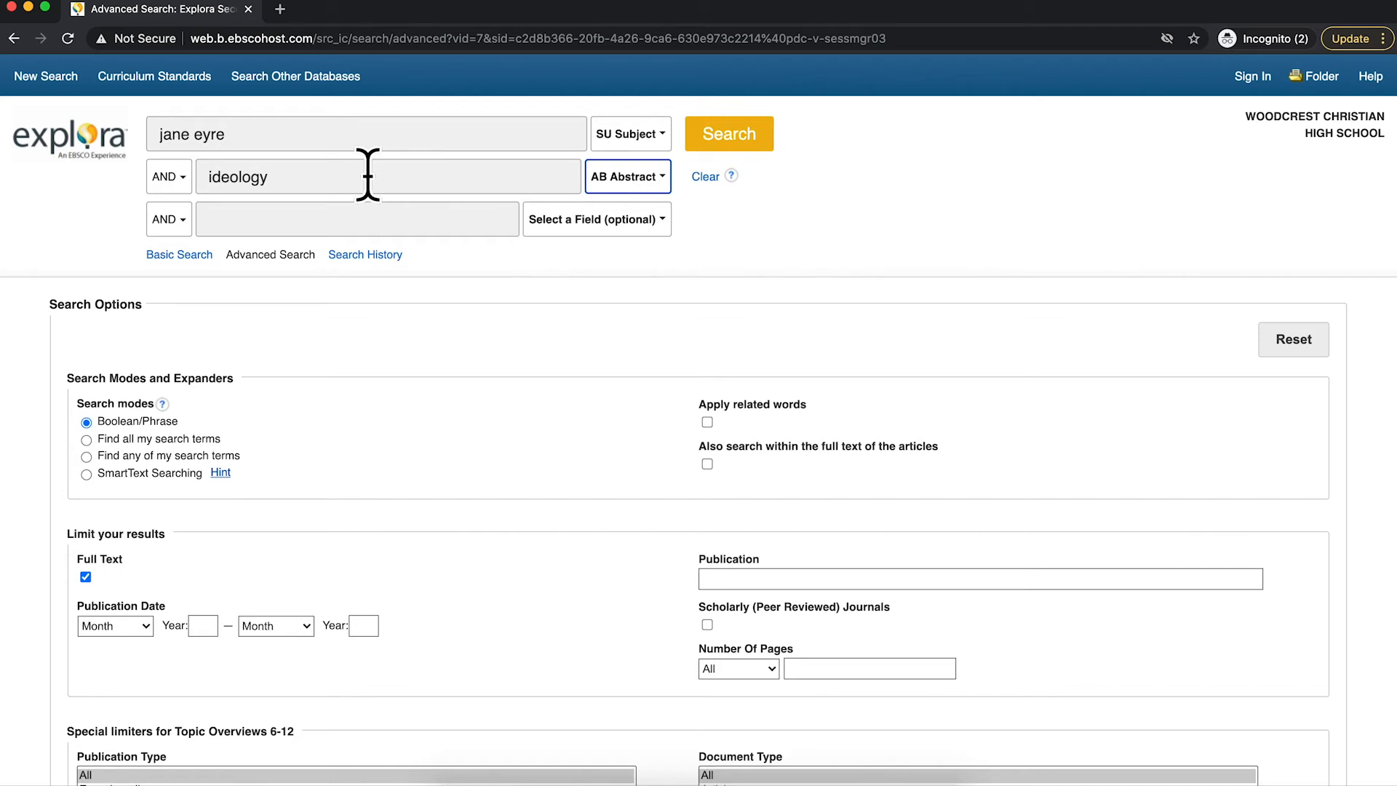
Run the search and scroll to the single result, 'What Did Jane Eyre Do?'.
left_click(729, 134)
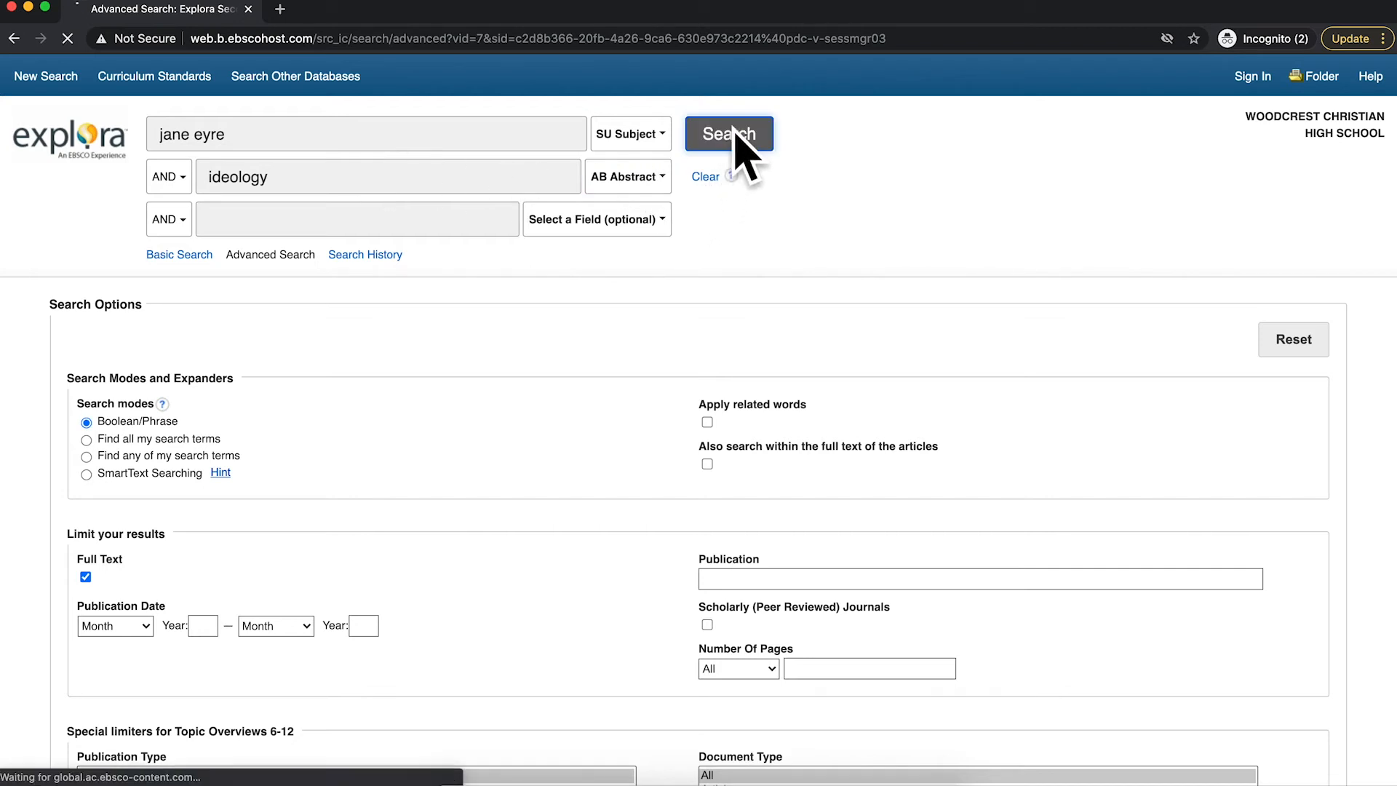
left_click(728, 134)
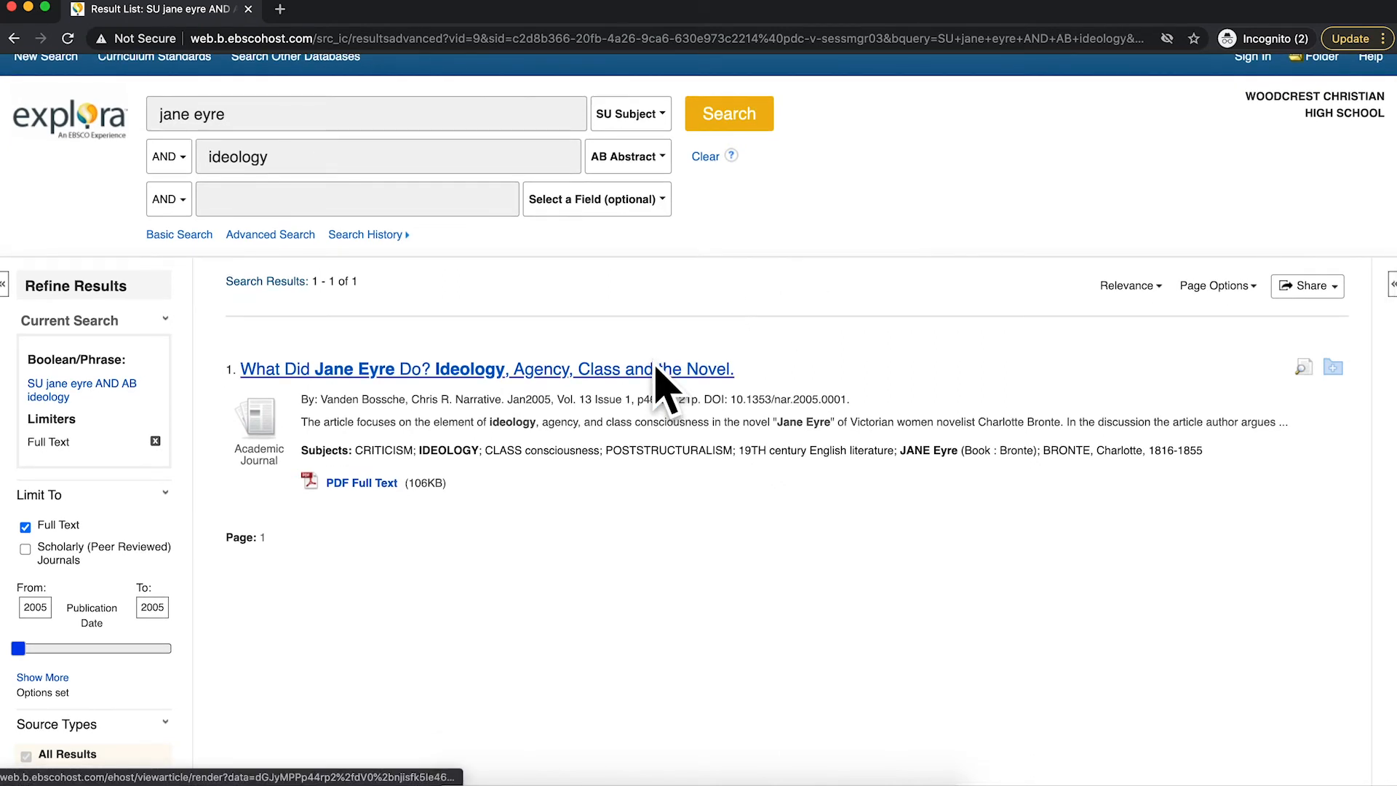
mouse_move(659, 379)
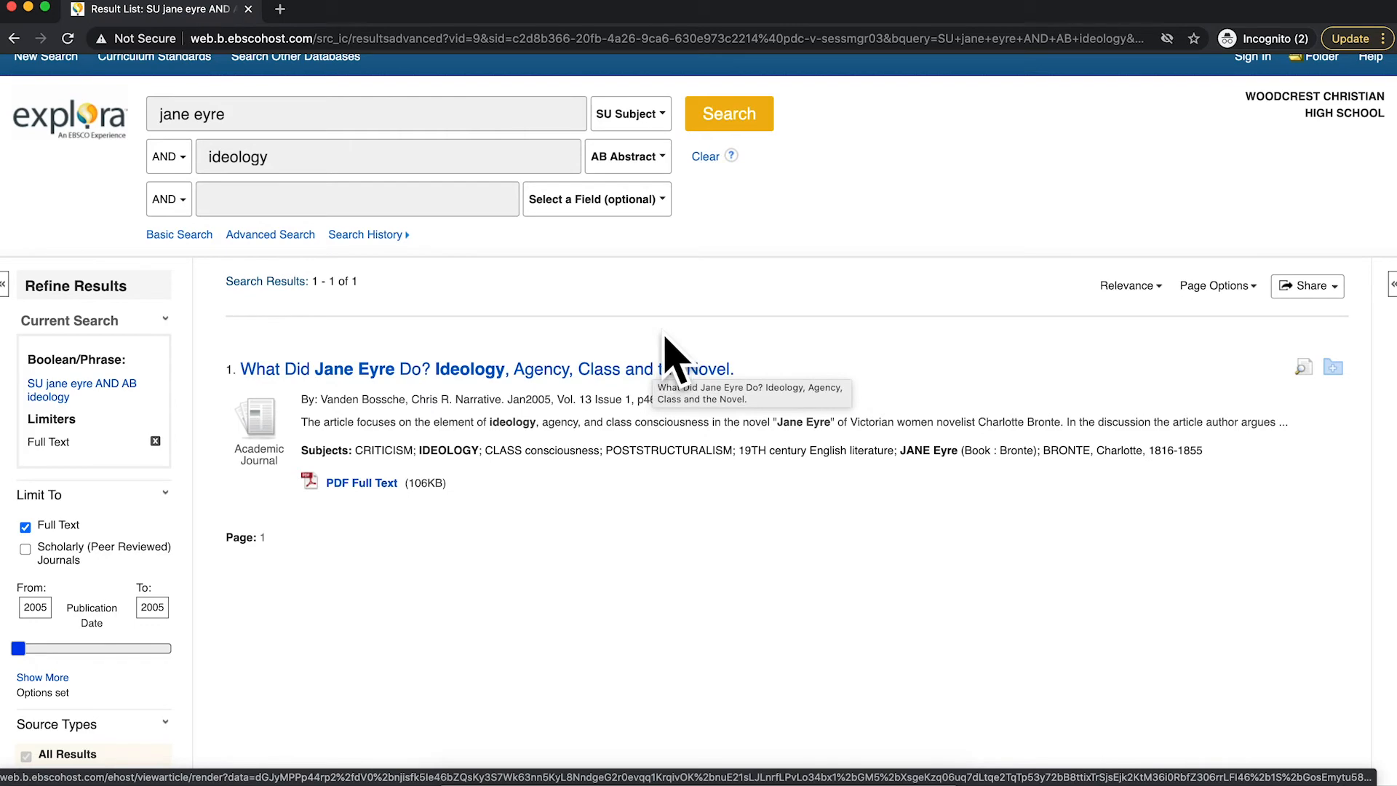
scroll("down", 3)
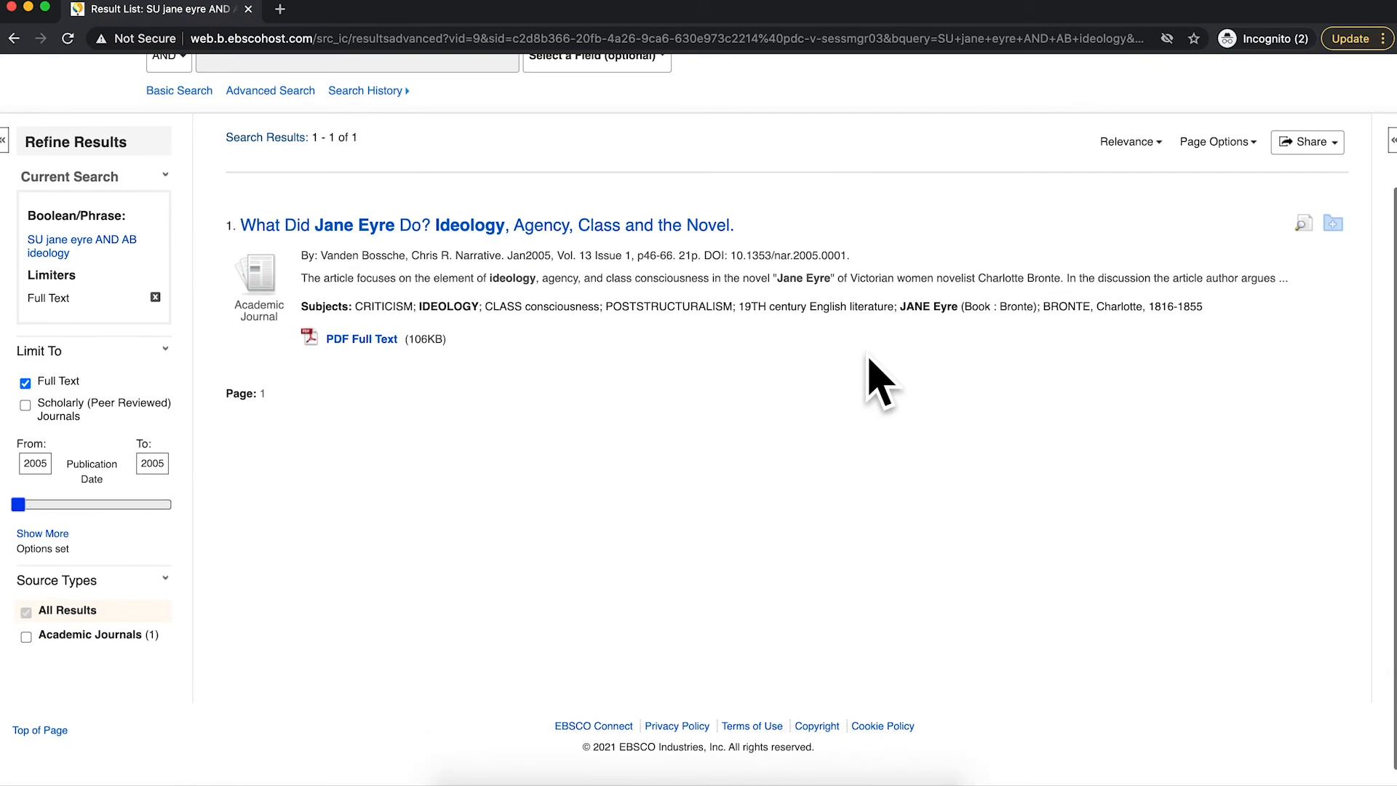
mouse_move(816, 344)
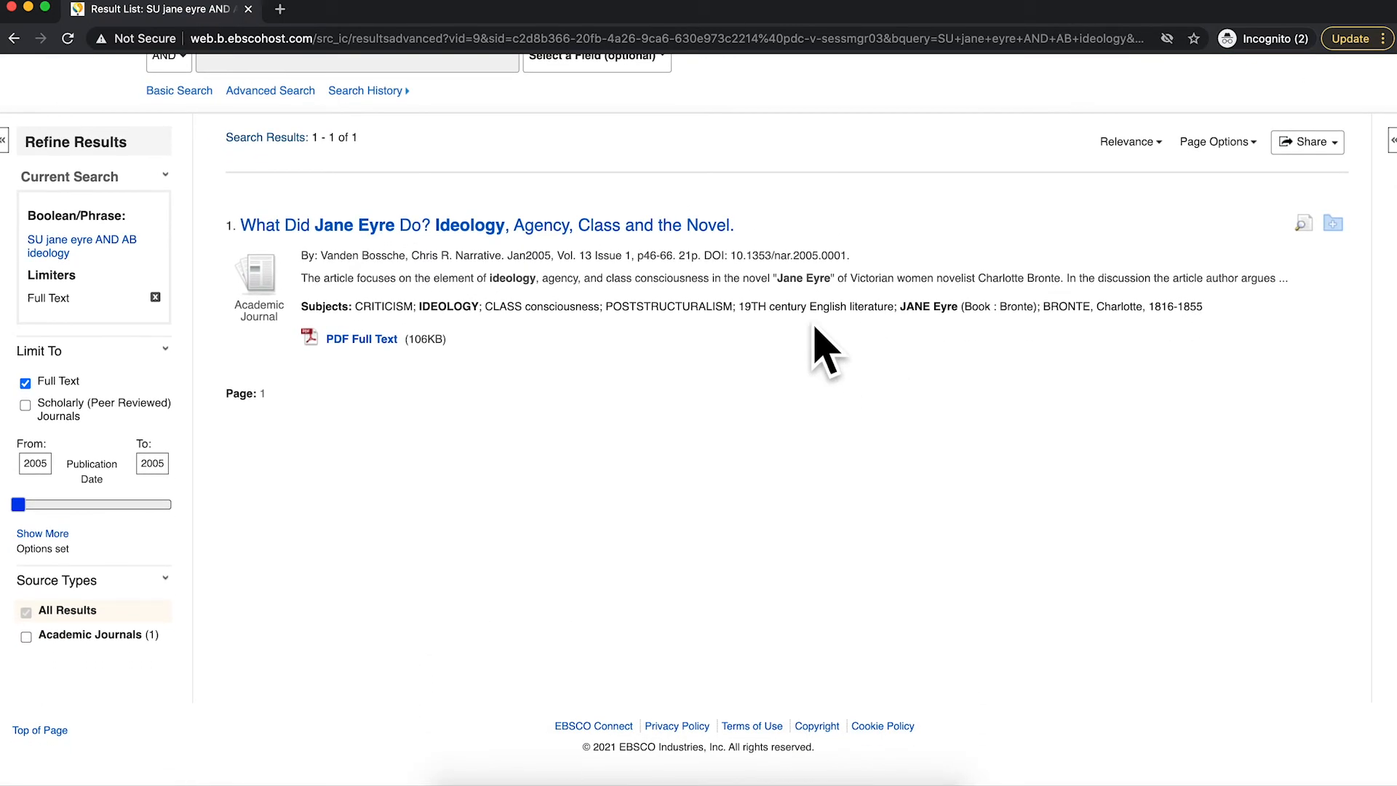
Open the PDF full text of the Jane Eyre ideology article.
left_click(478, 224)
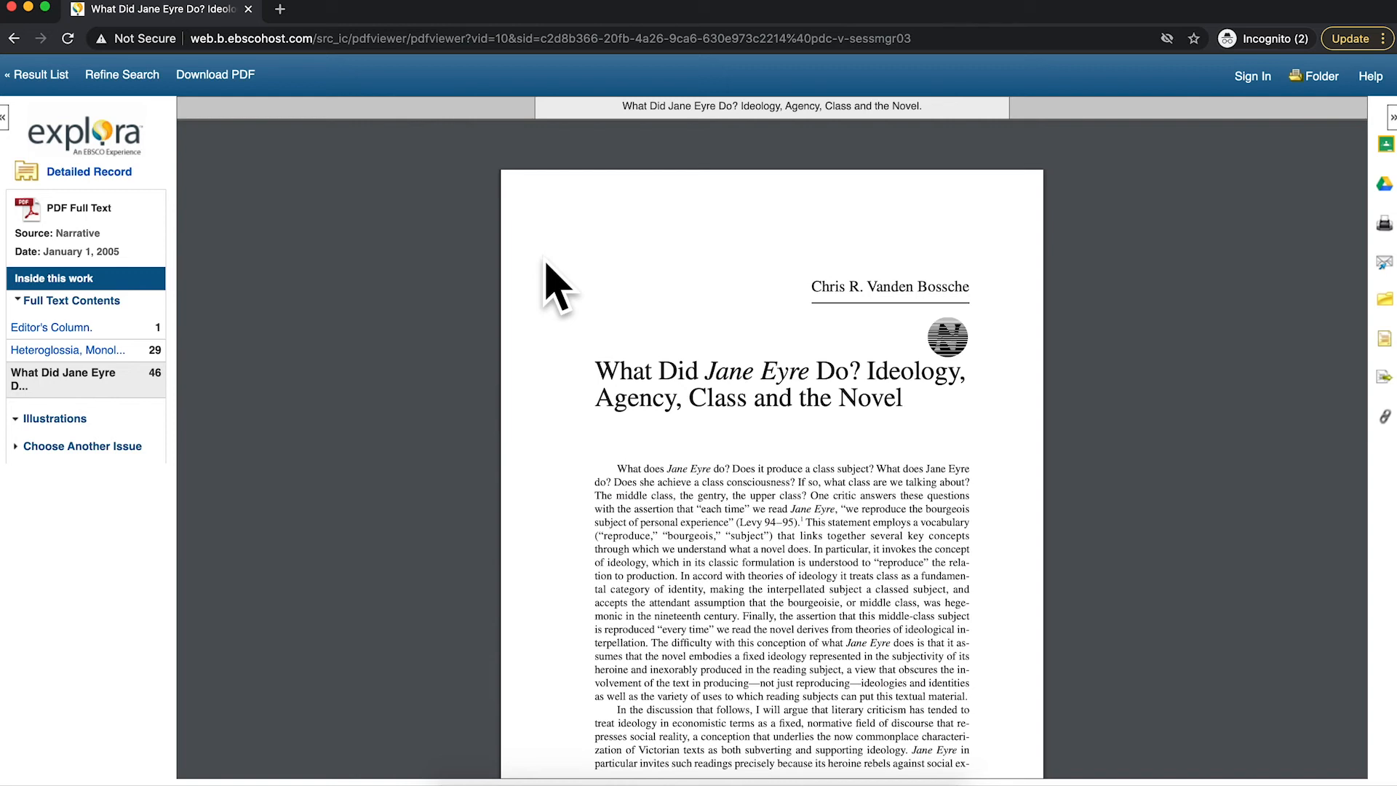
mouse_move(902, 245)
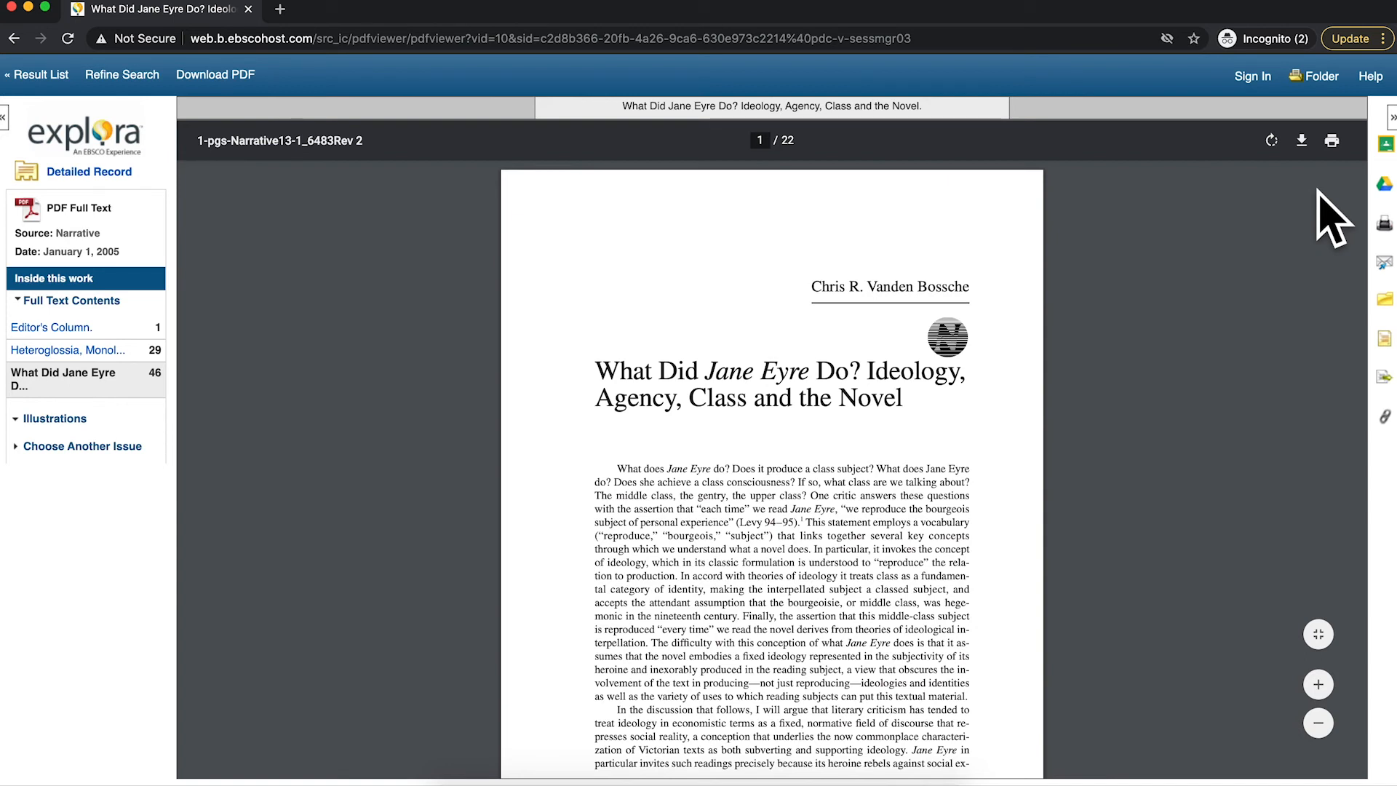
mouse_move(1243, 270)
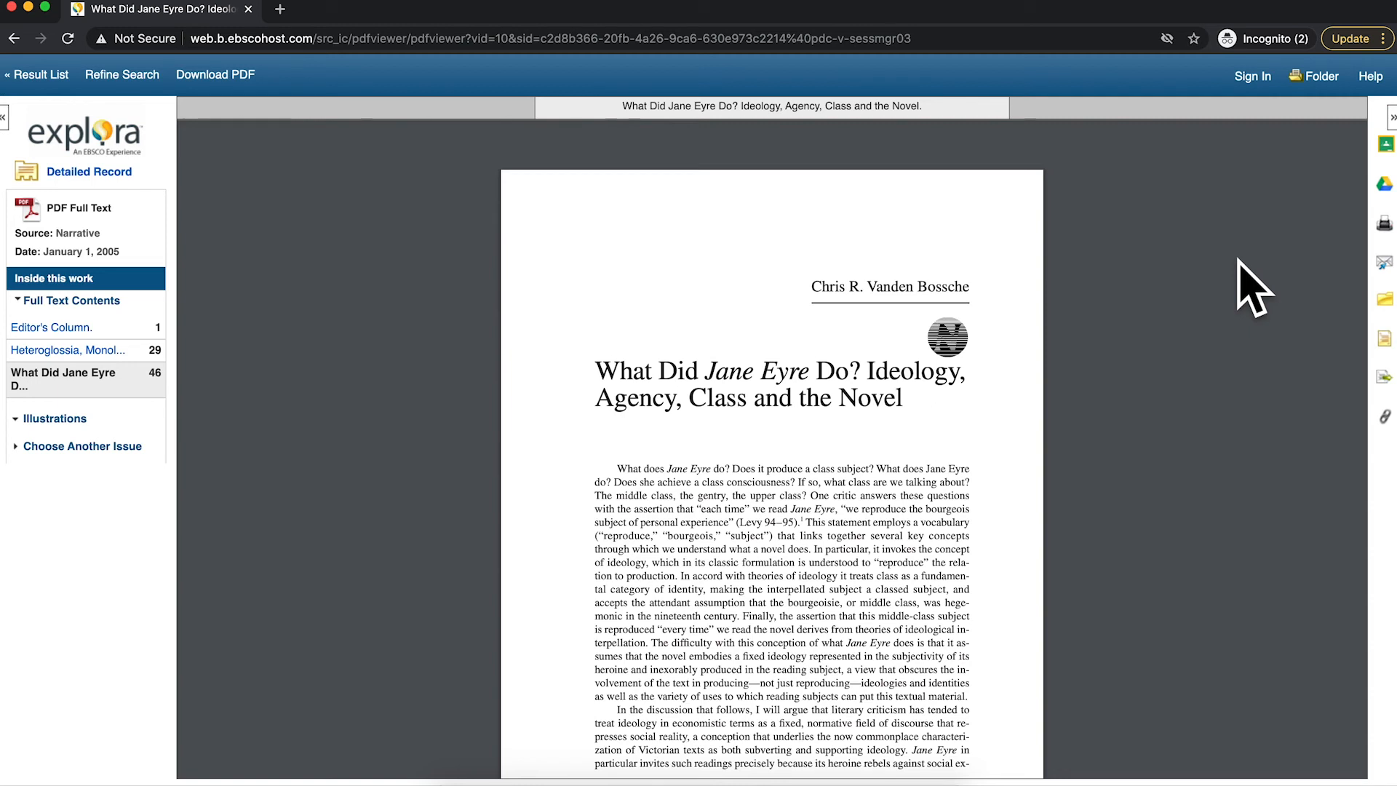
mouse_move(1341, 311)
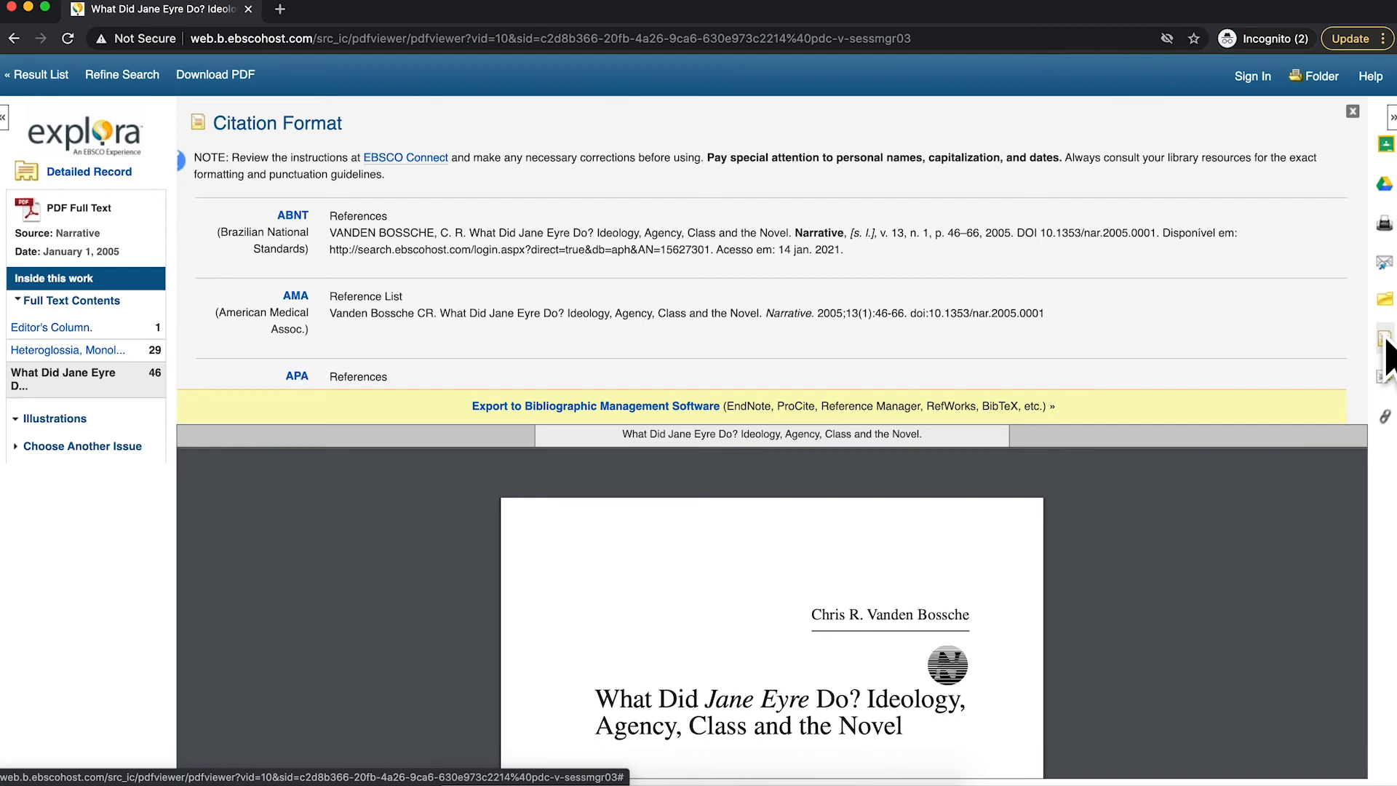
mouse_move(1321, 339)
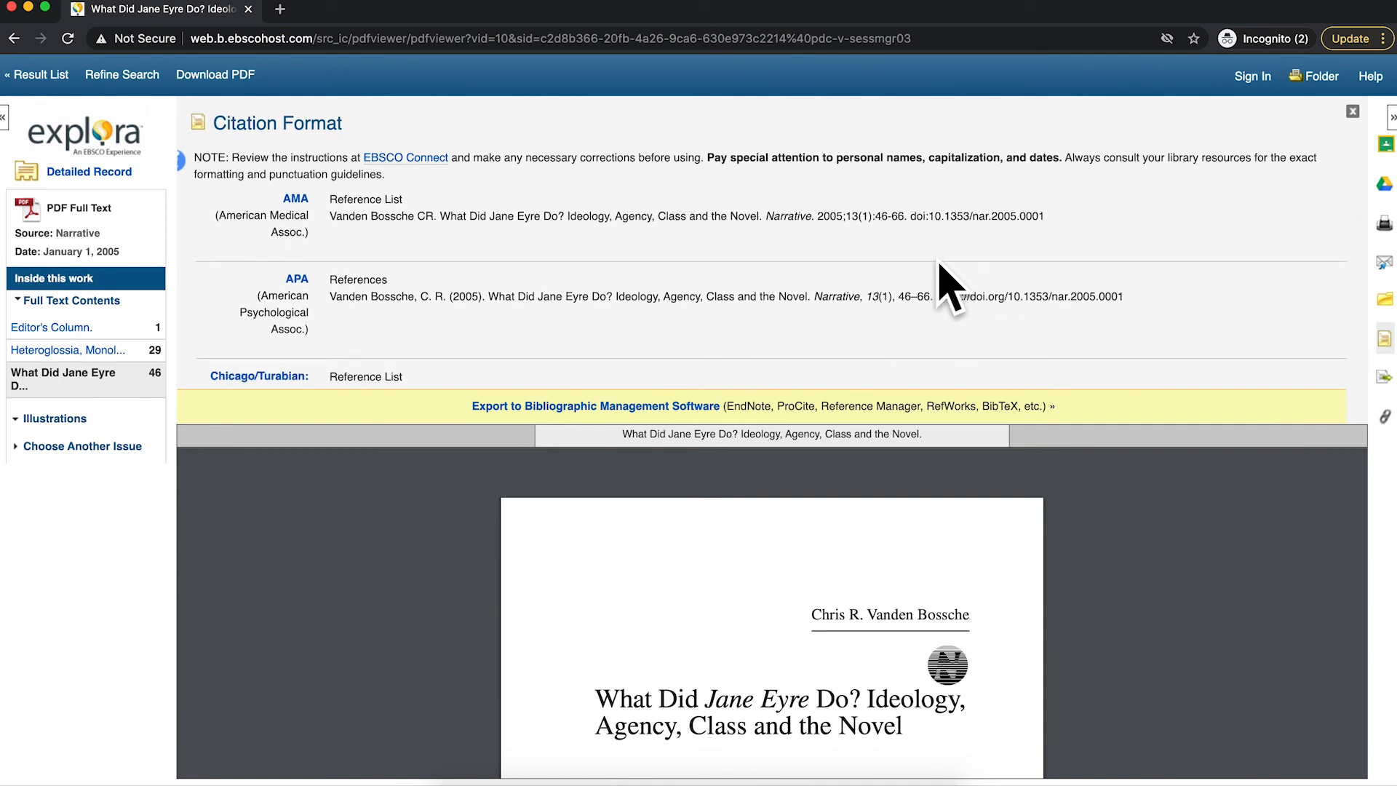
Scroll the citation formats down to MLA and highlight the Works Cited entry.
scroll("down", 3)
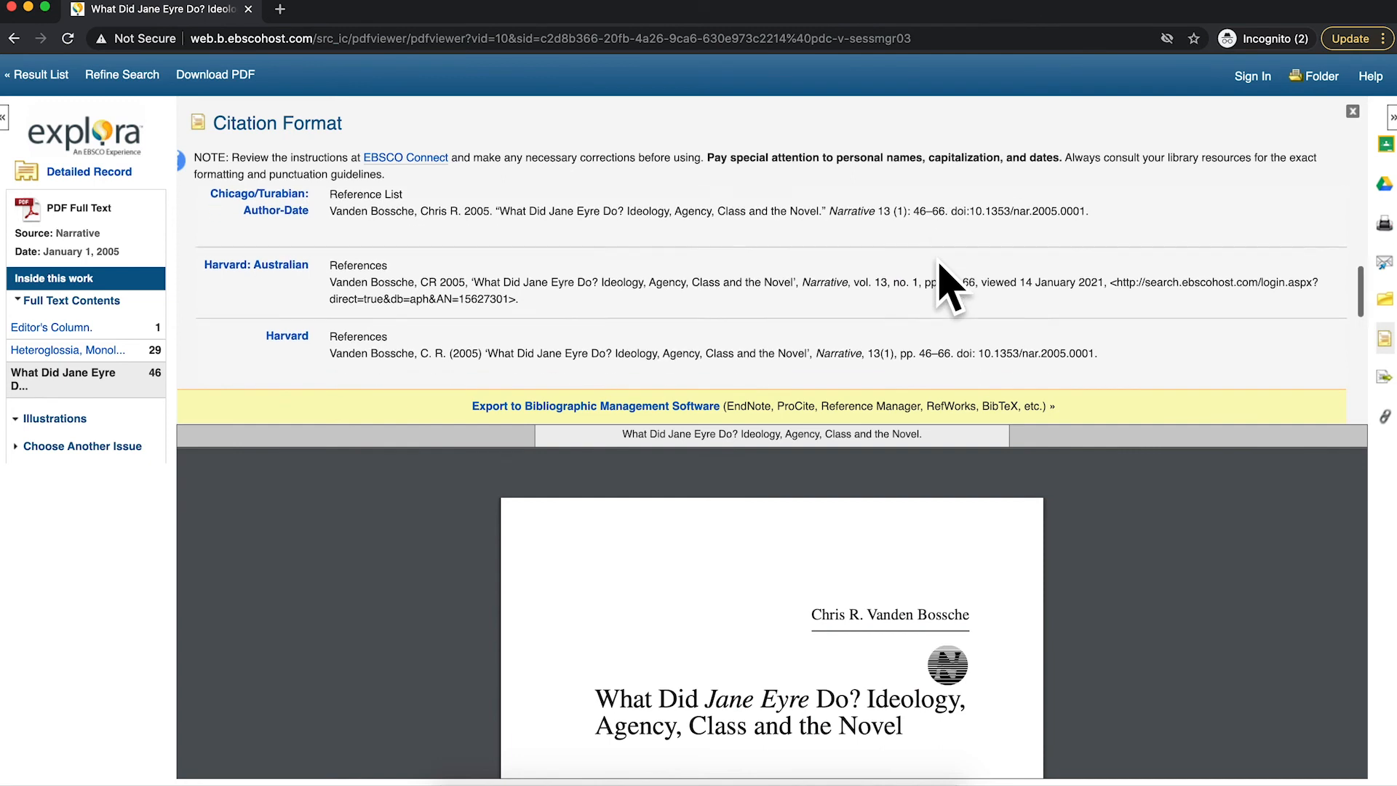
scroll("down", 3)
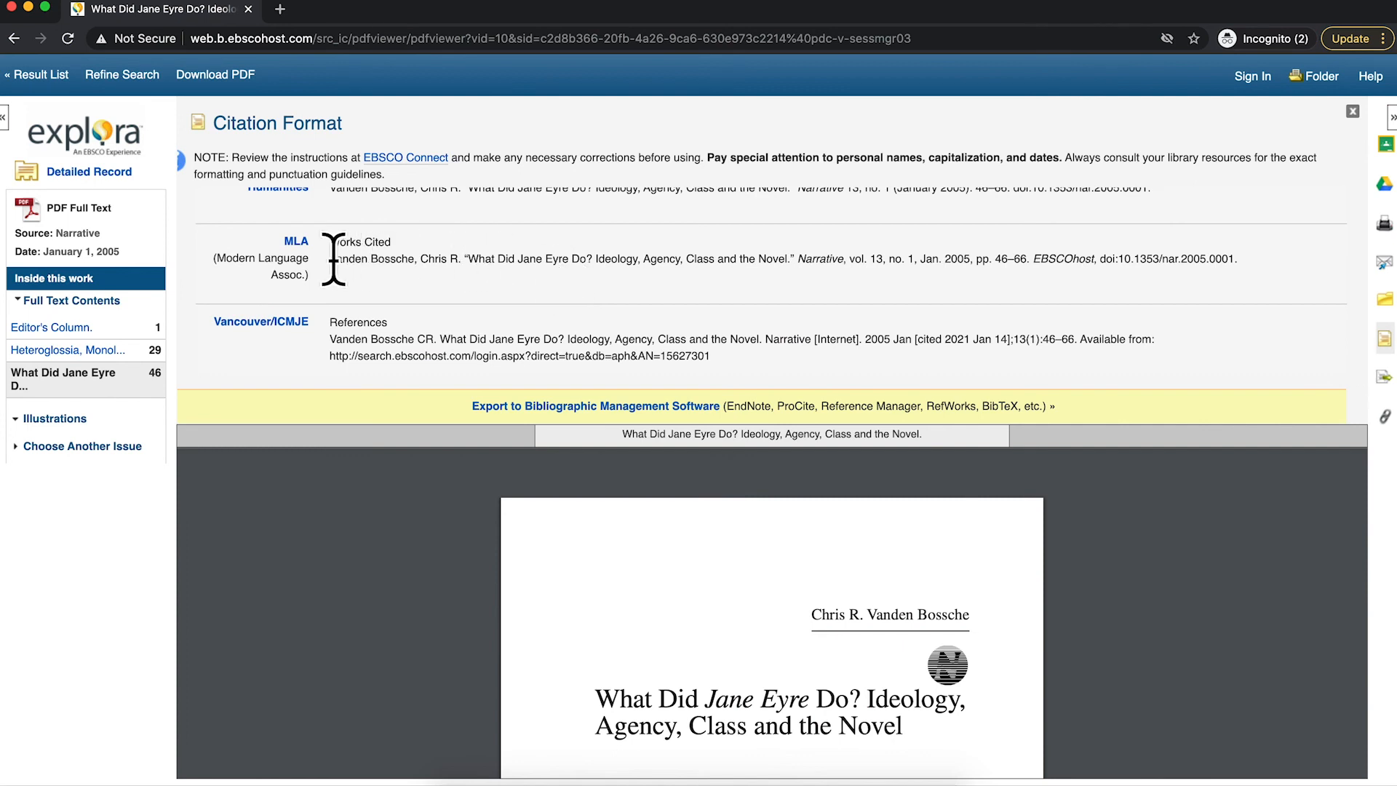
left_click_drag(330, 259, 1237, 258)
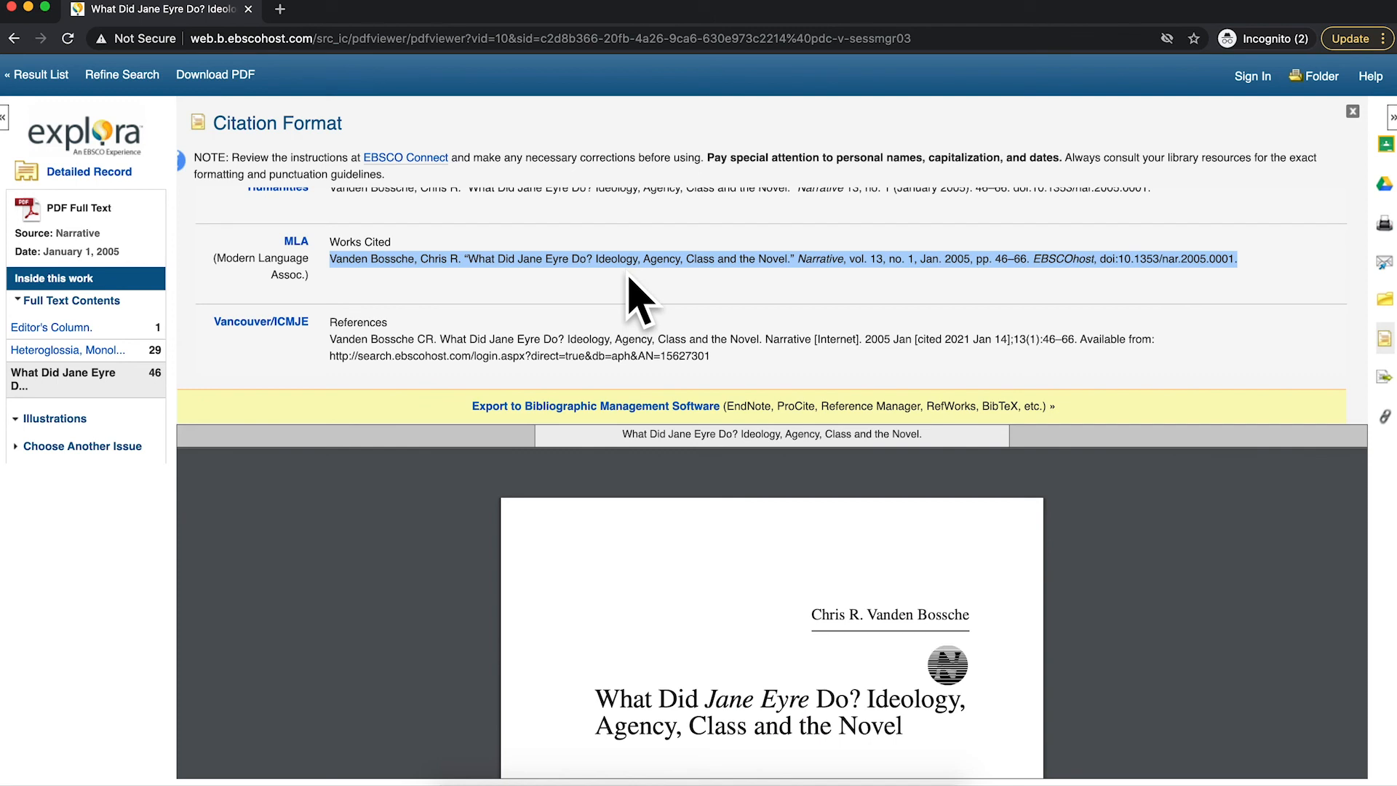